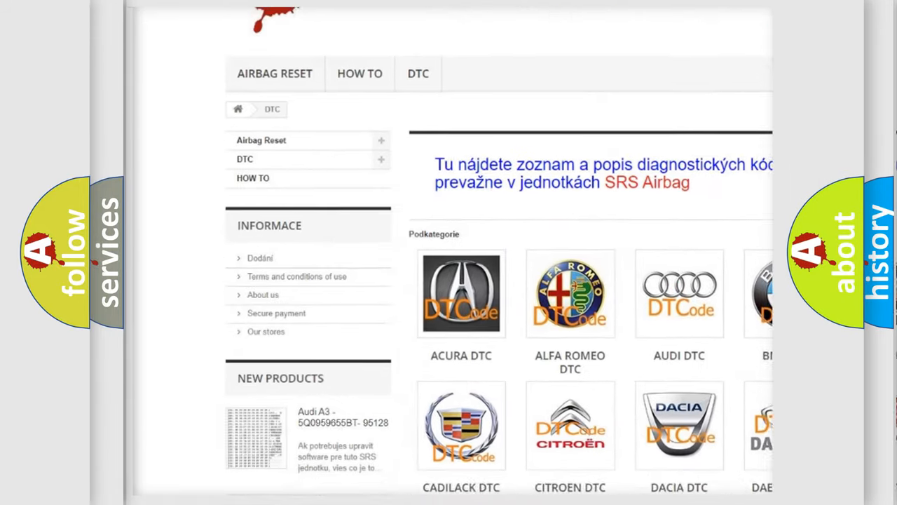
scroll(down, 3)
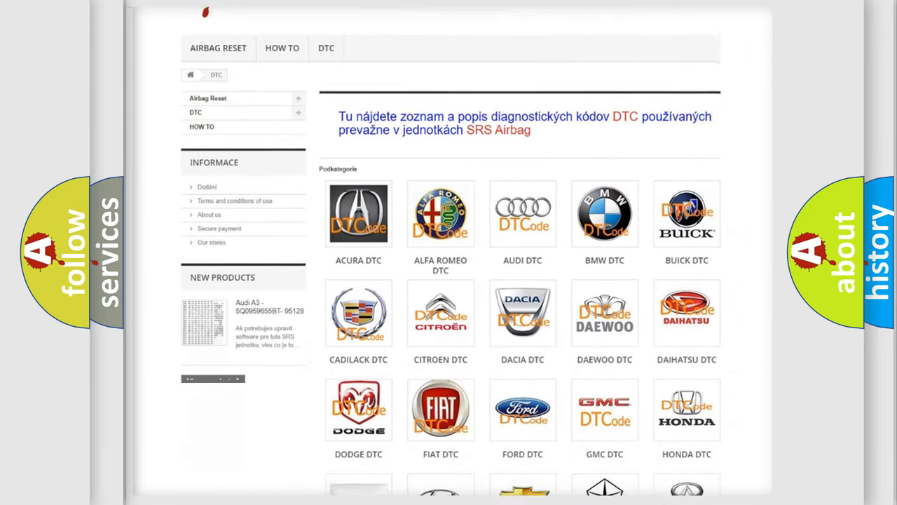
scroll(down, 3)
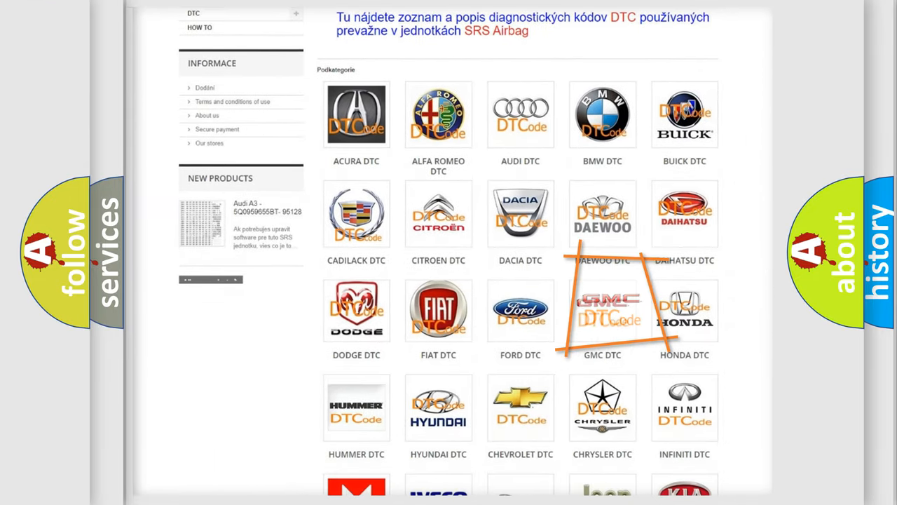